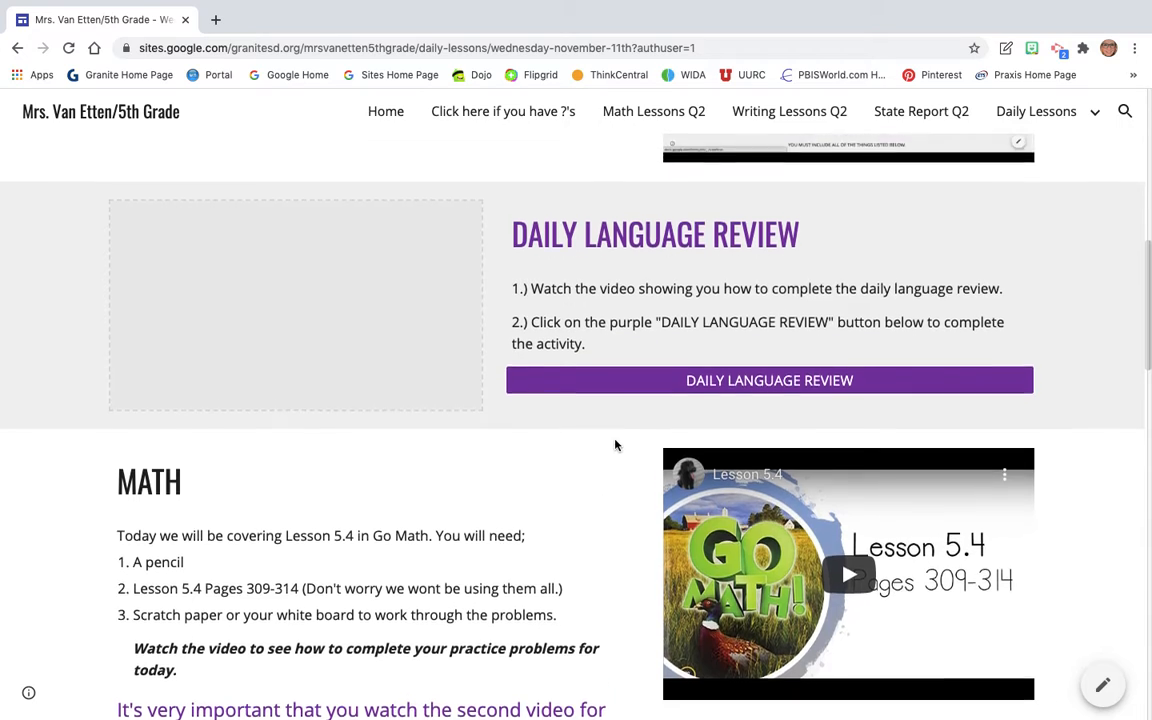
- Open the Daily Language Review form from the class site
scroll("up", 3)
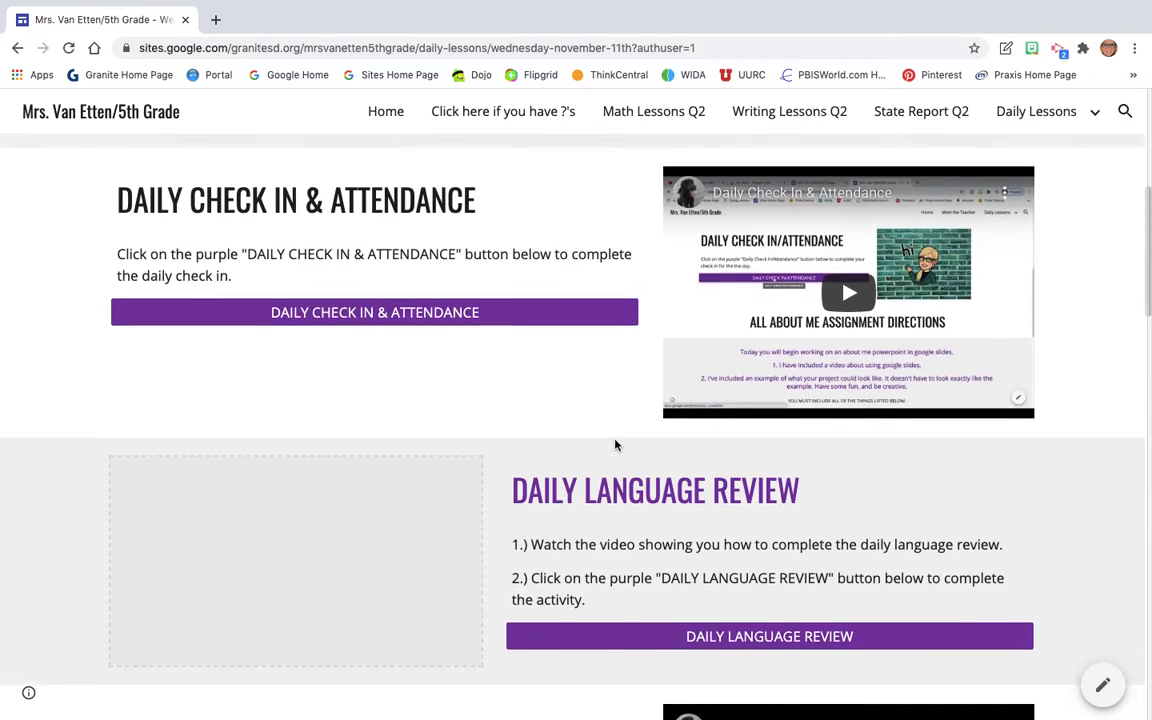
scroll("down", 3)
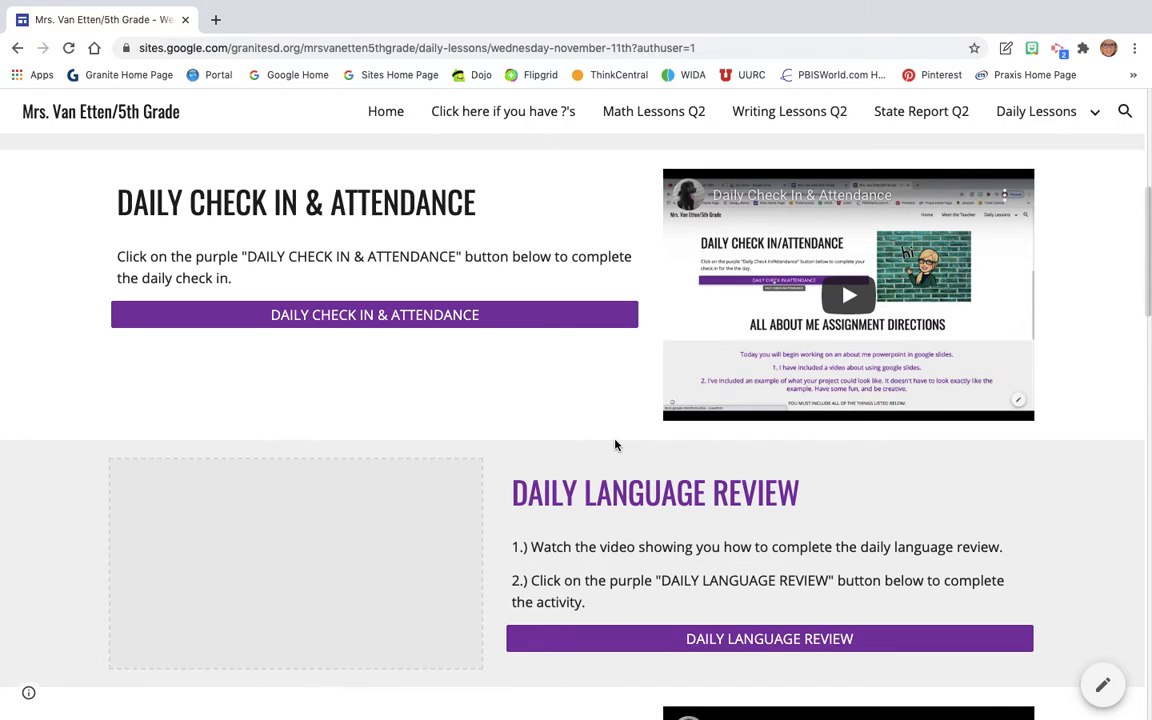
scroll("down", 3)
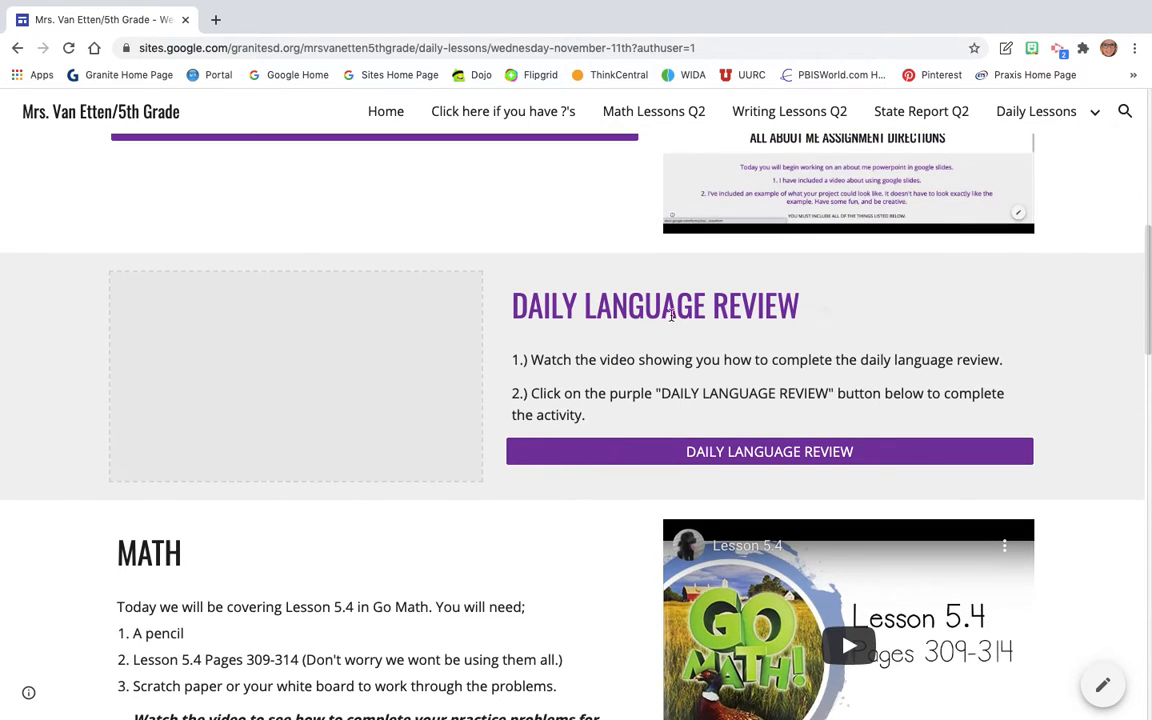
mouse_move(658, 248)
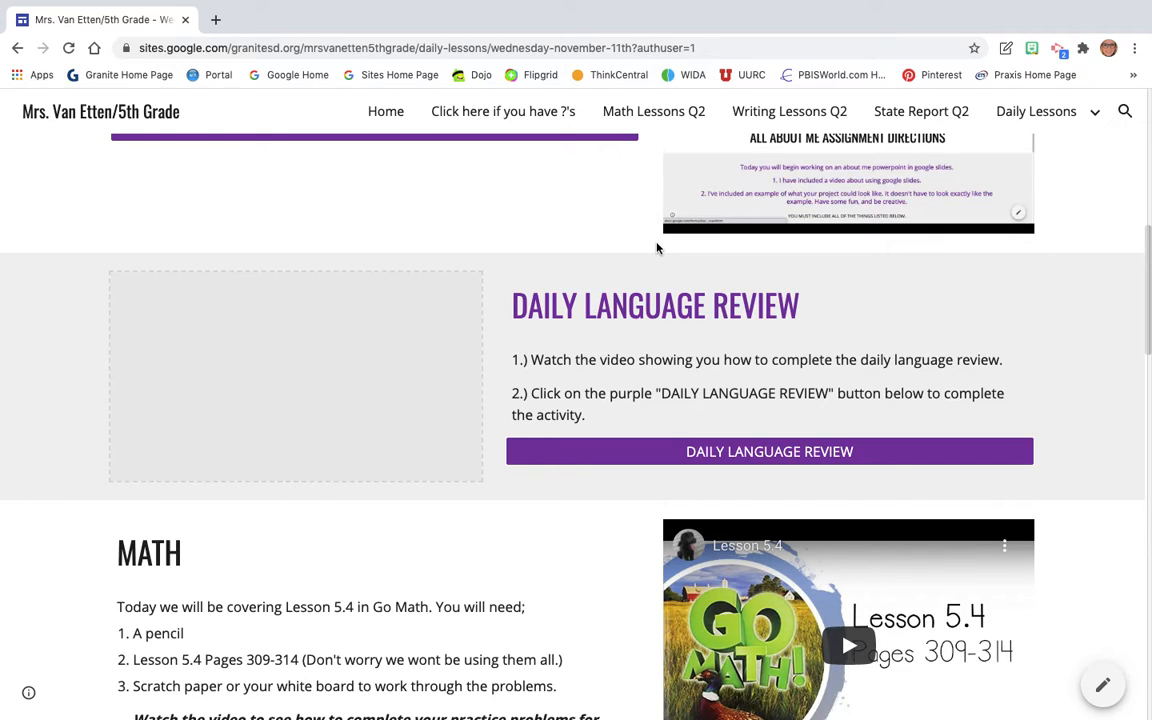
mouse_move(307, 366)
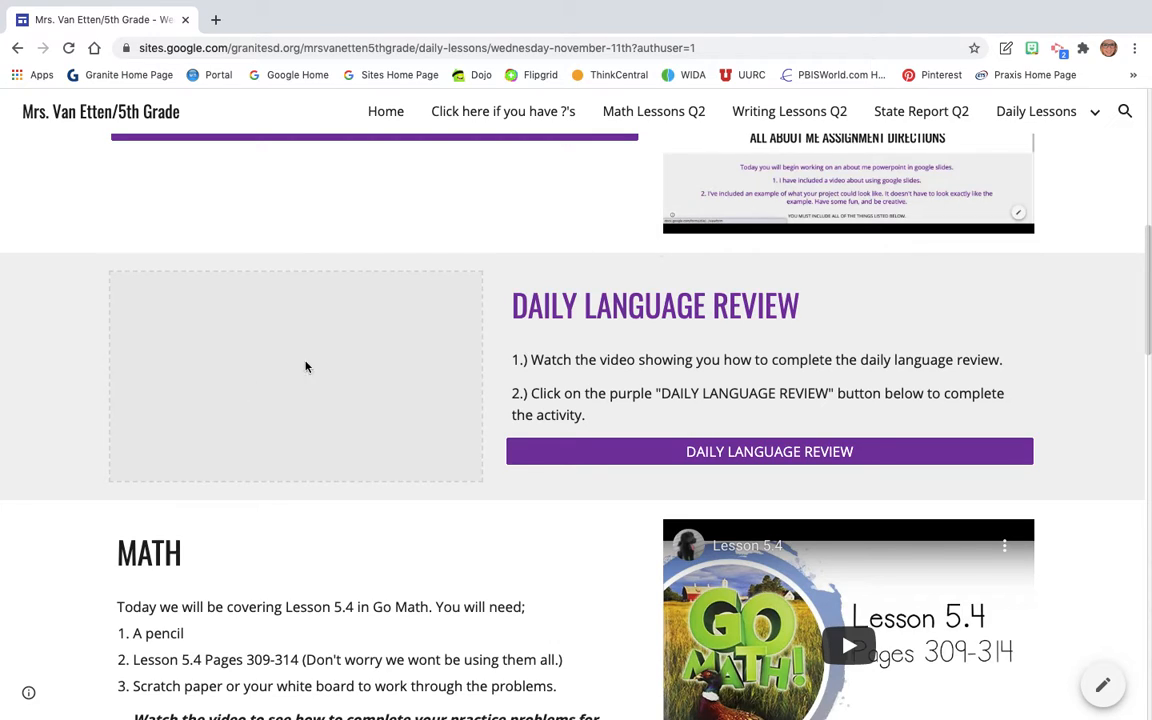
mouse_move(185, 327)
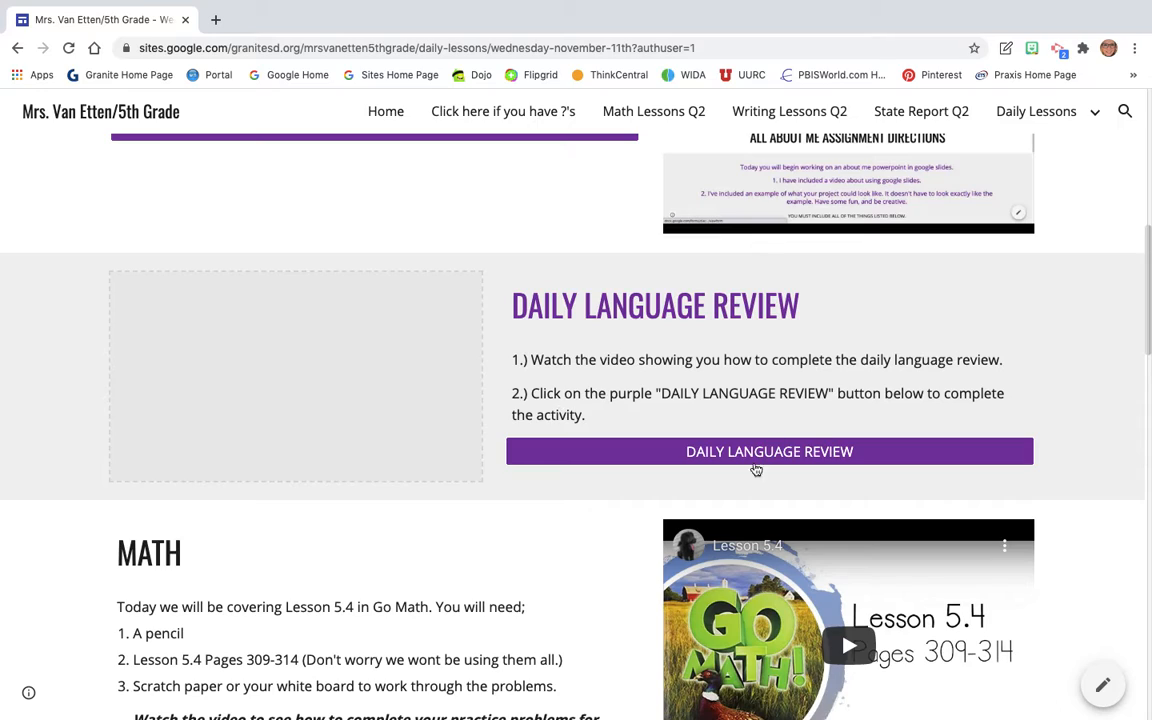
left_click(769, 451)
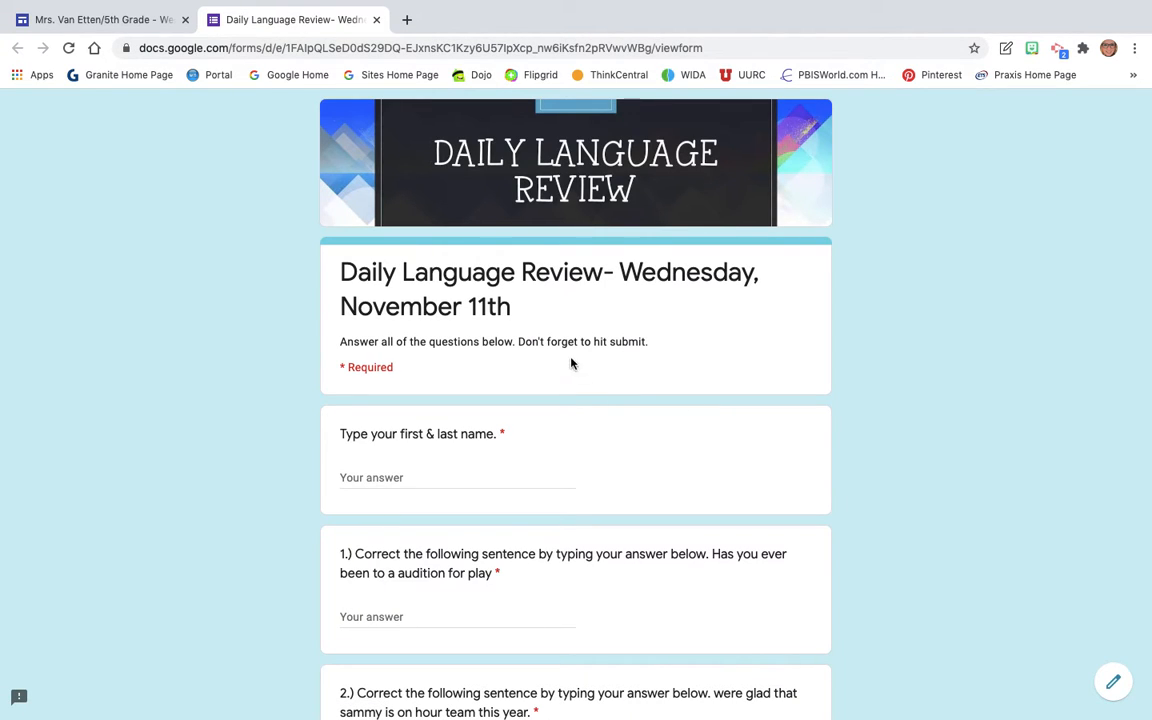
scroll("down", 3)
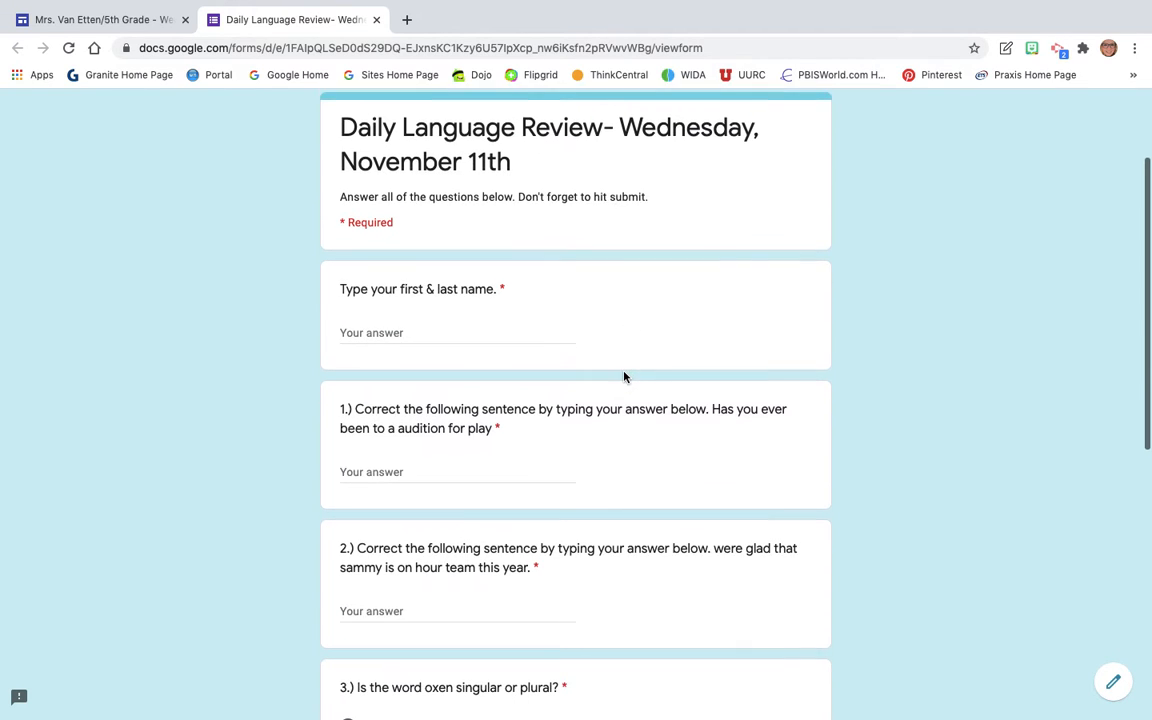
scroll("down", 3)
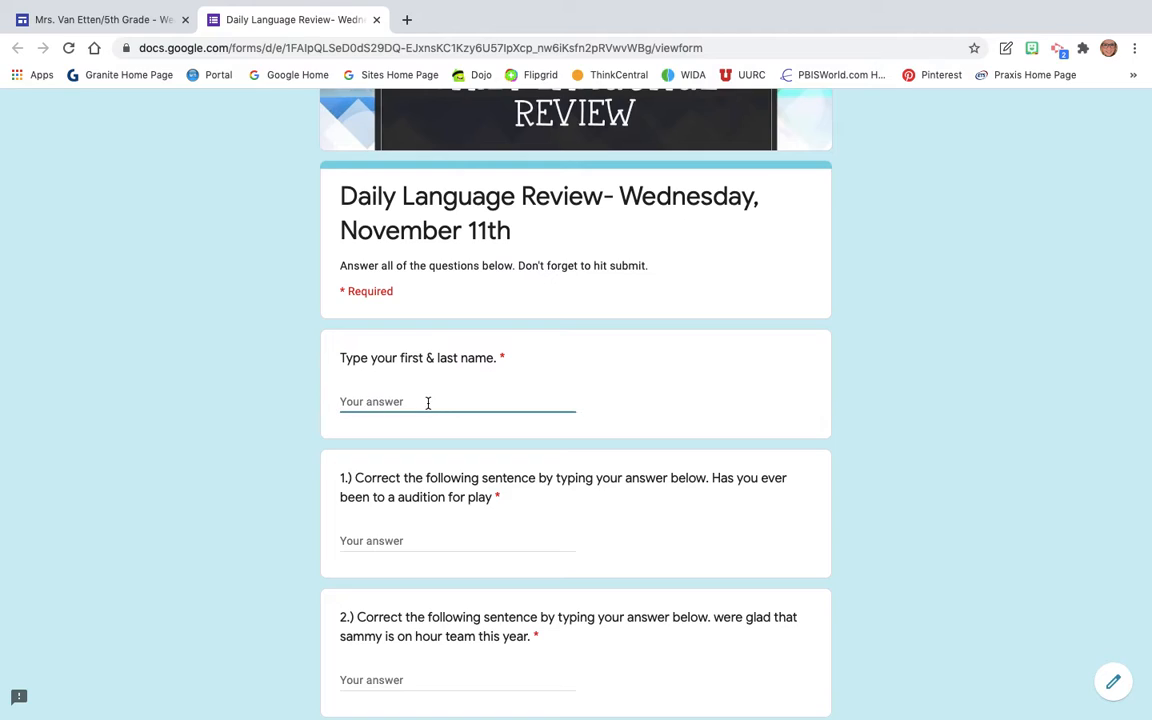
type("Alexis")
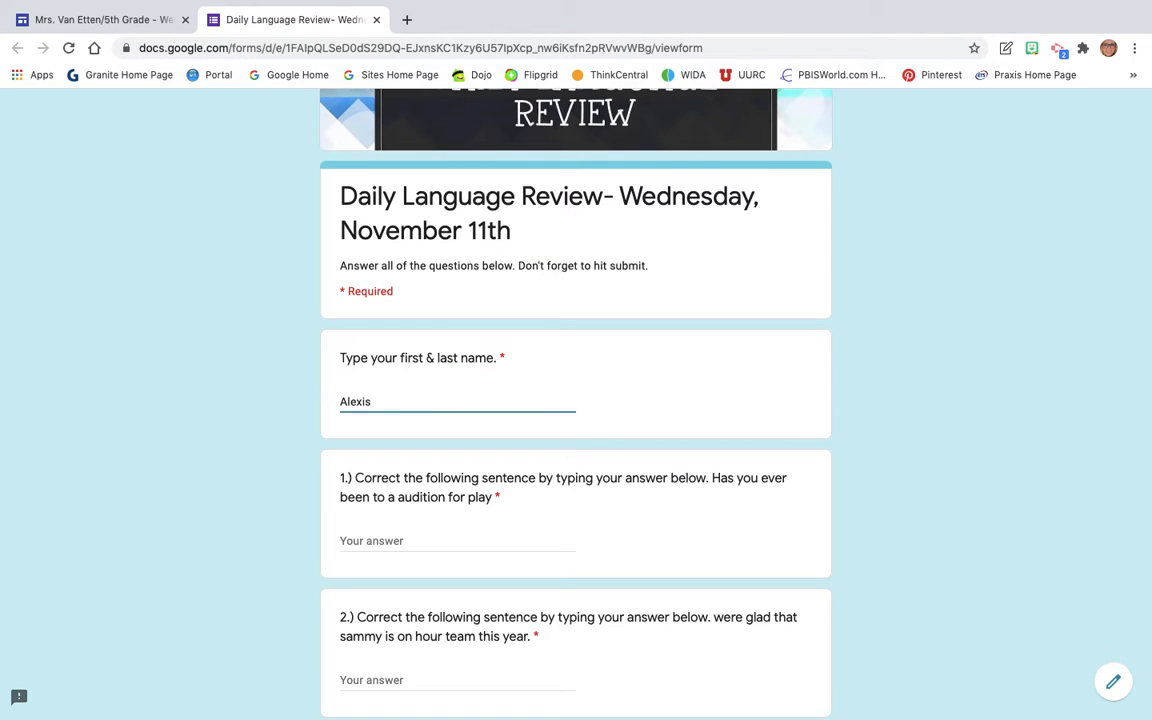
type("Van Etten")
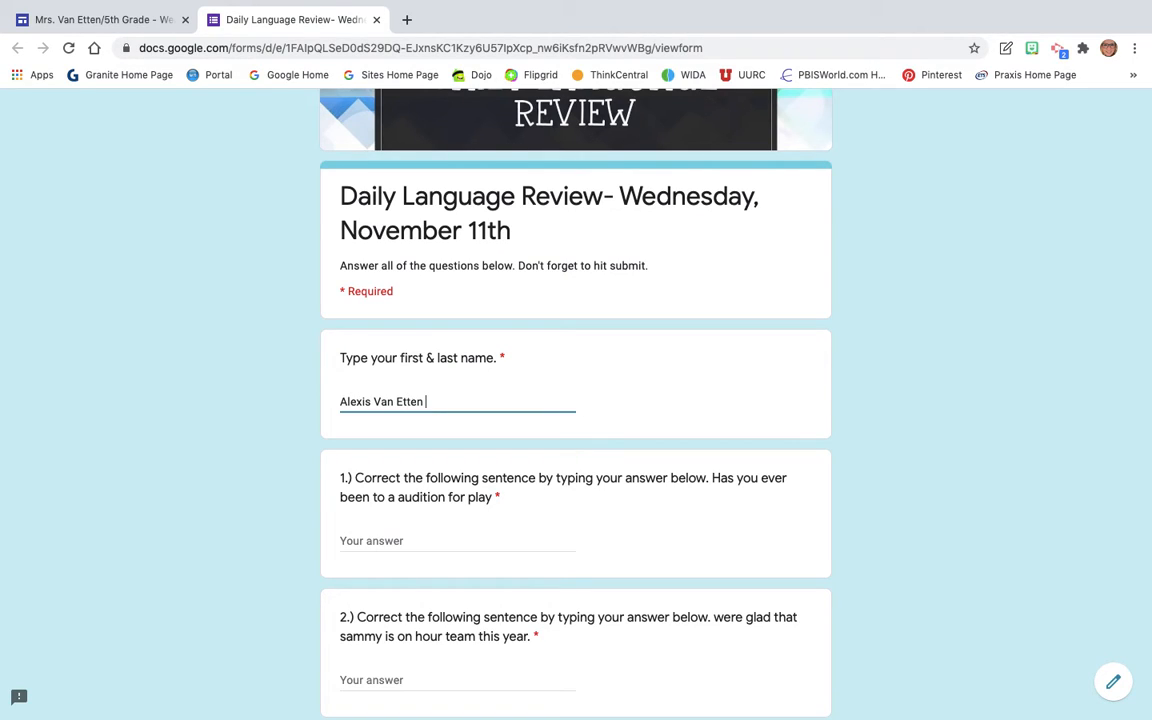
scroll("down", 3)
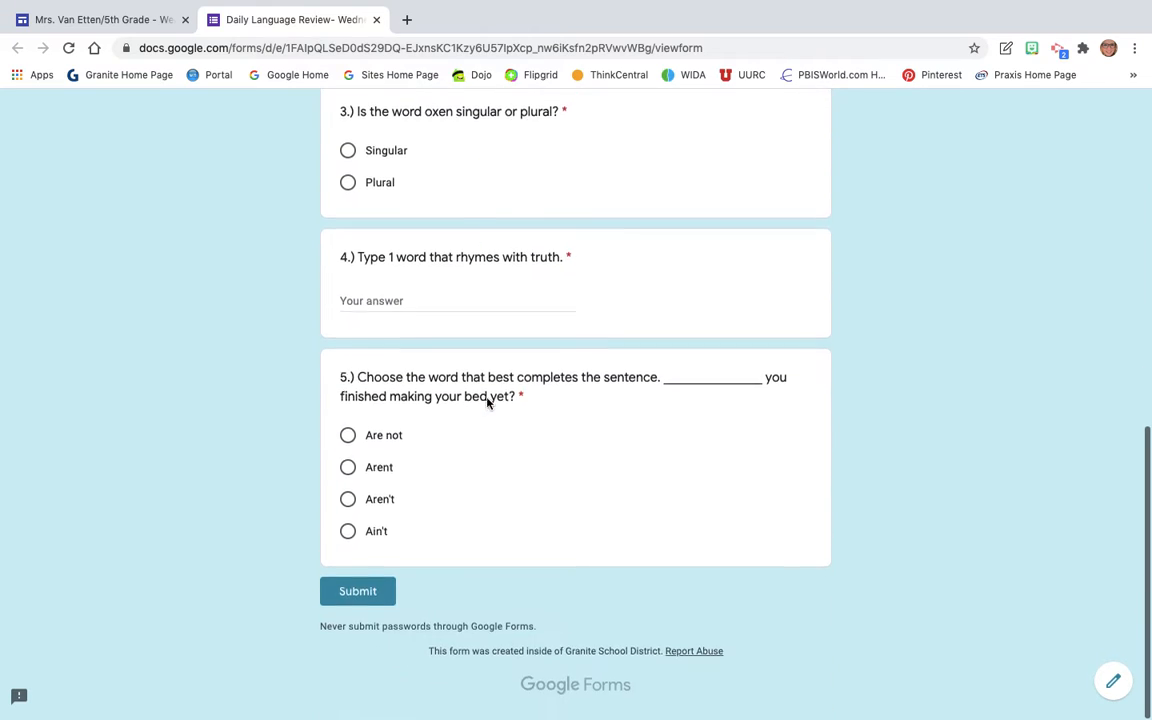
scroll("up", 3)
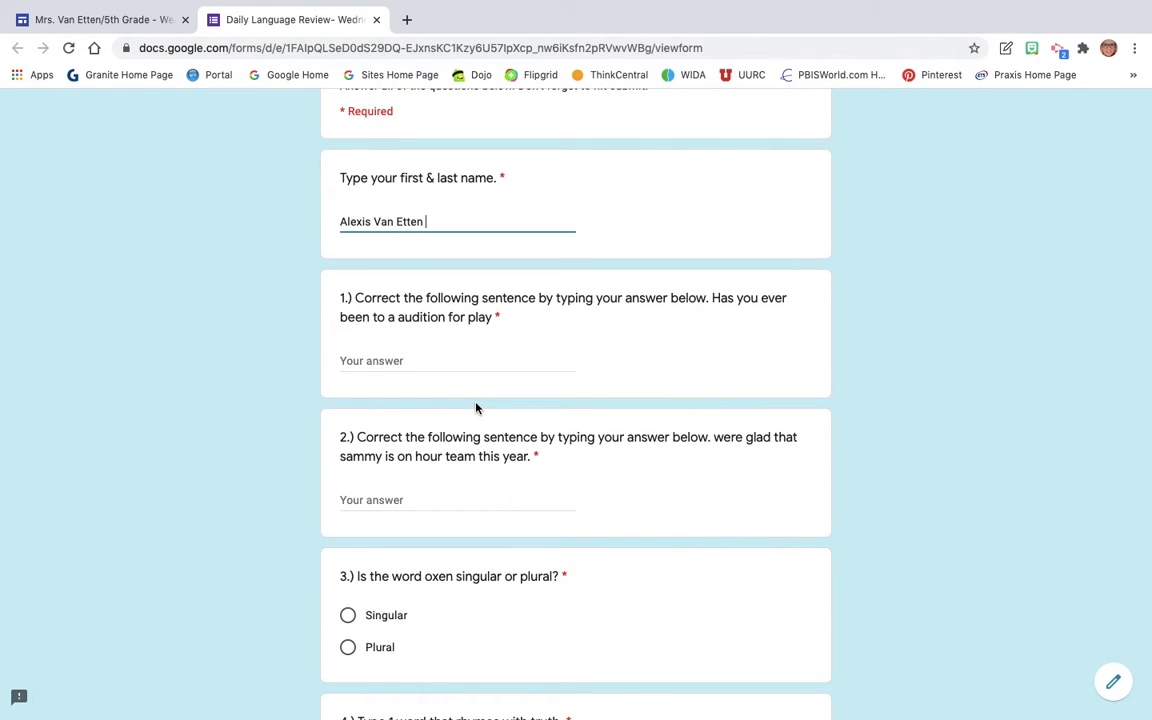
- Click into the question 1 and question 2 answer fields, leaving both empty
left_click(457, 360)
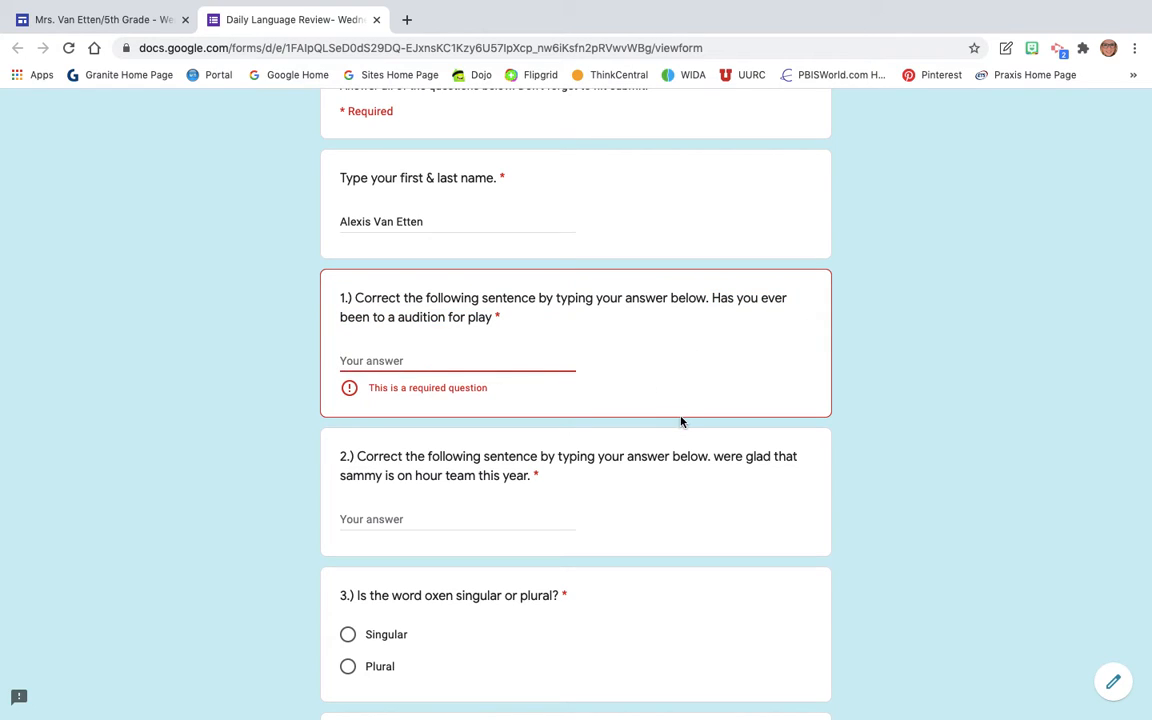
mouse_move(681, 433)
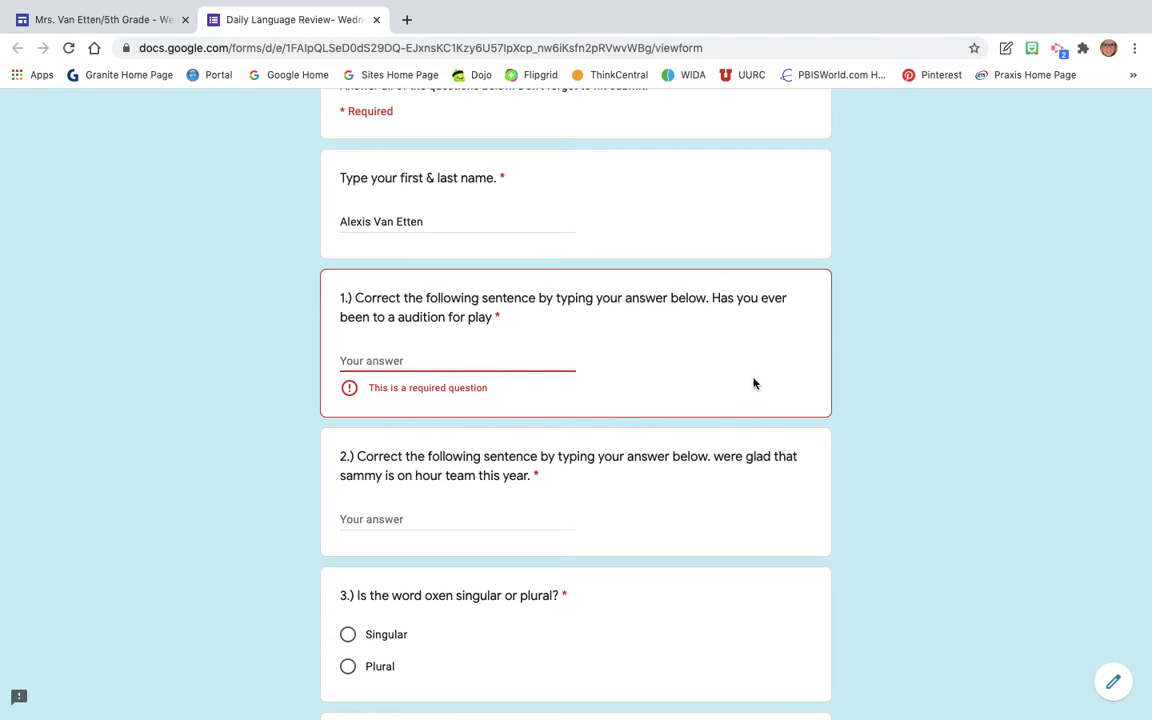
left_click(457, 519)
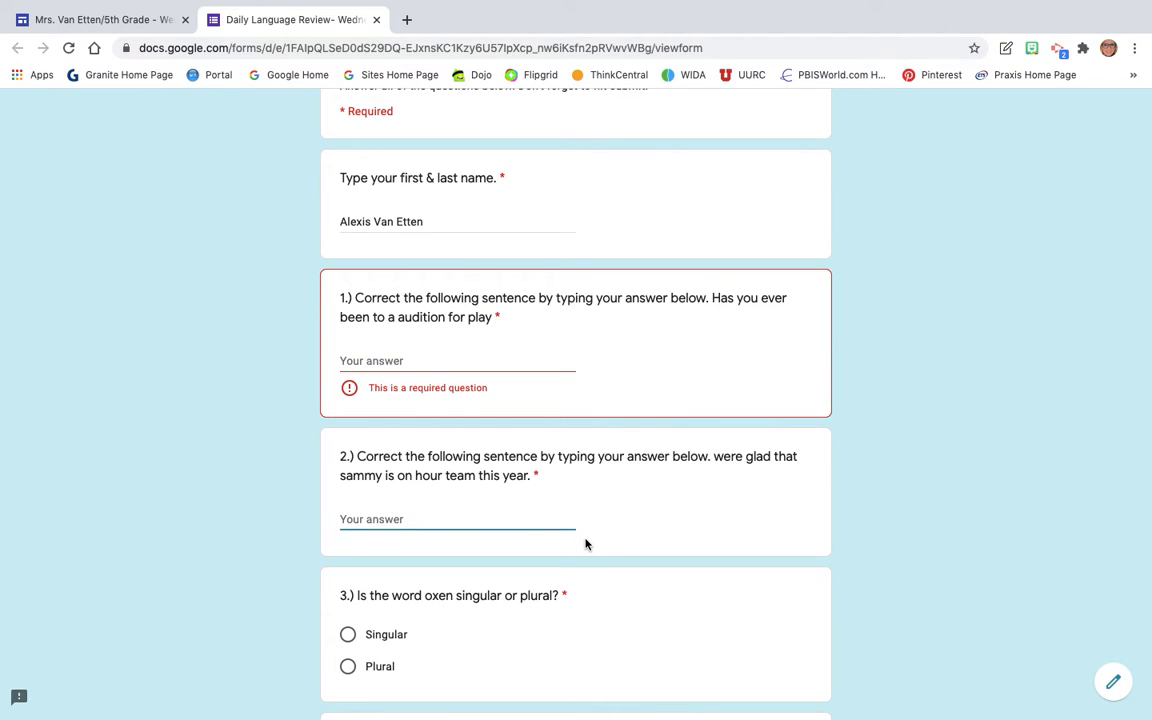
scroll("down", 3)
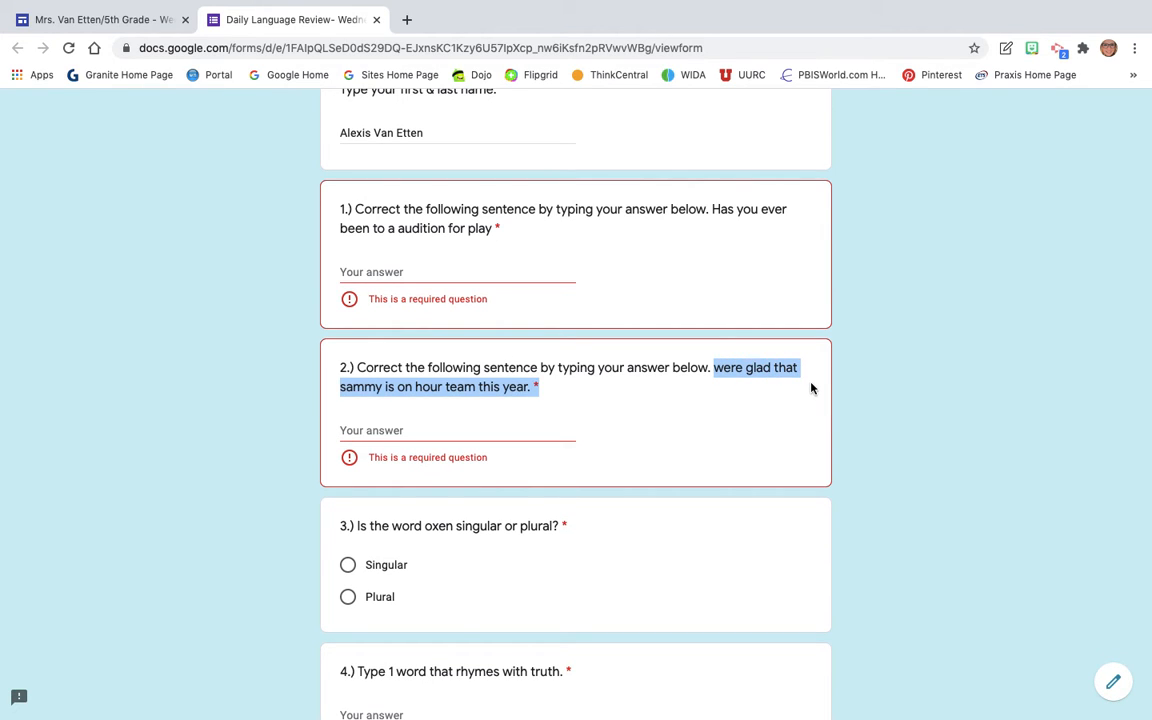
- Scroll past questions 3–5 and submit the form with only the name filled
scroll("down", 3)
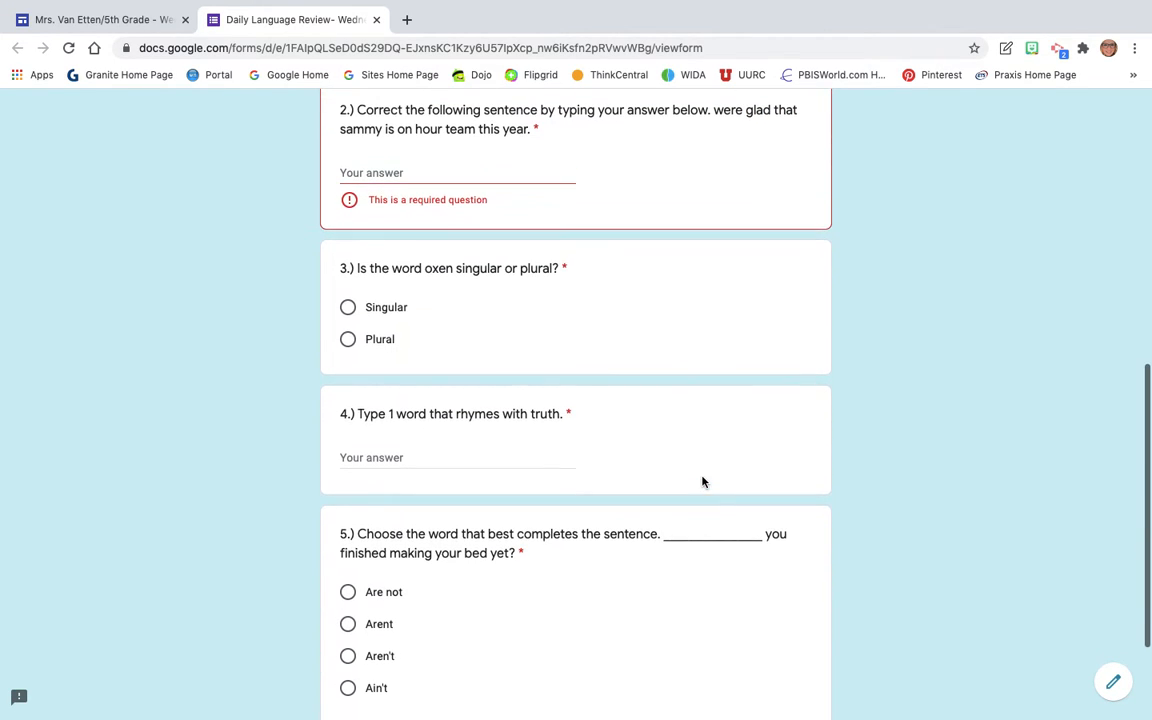
mouse_move(445, 295)
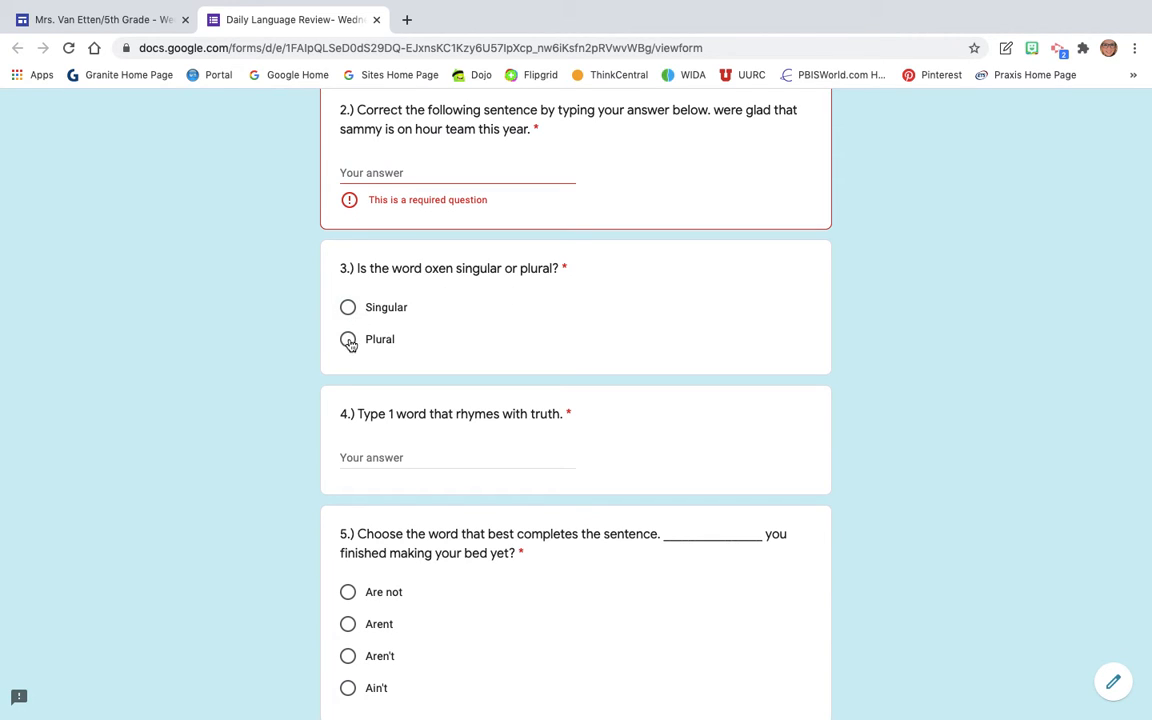
scroll("down", 3)
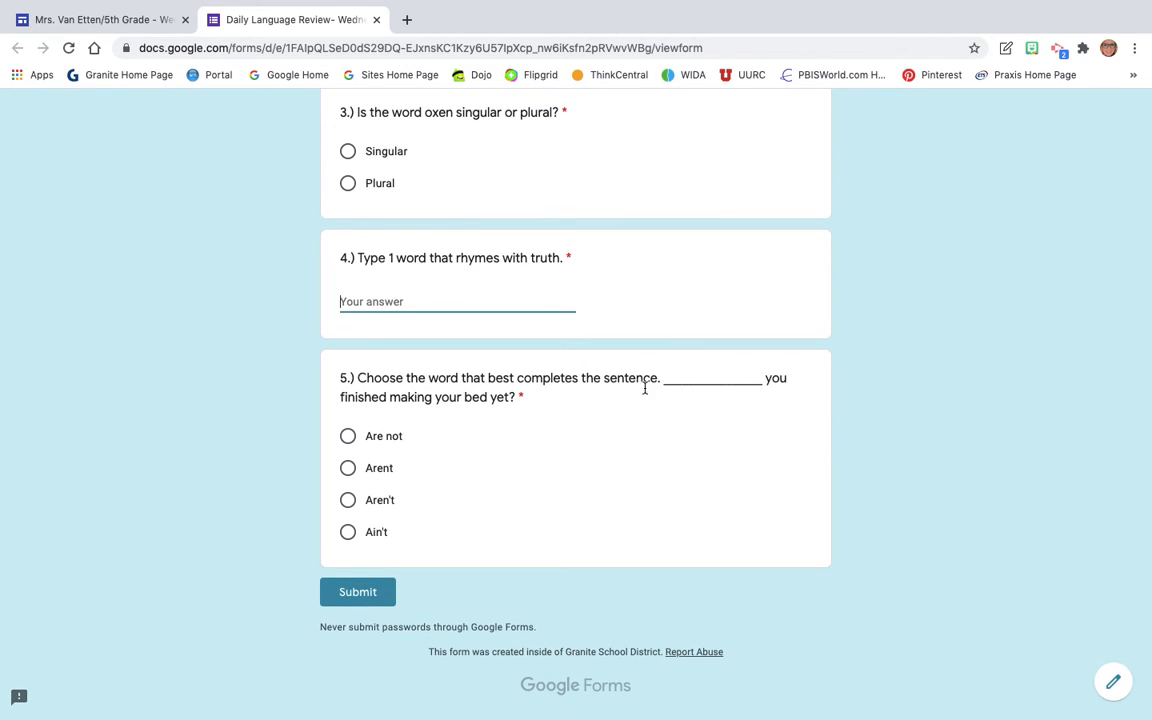
mouse_move(830, 516)
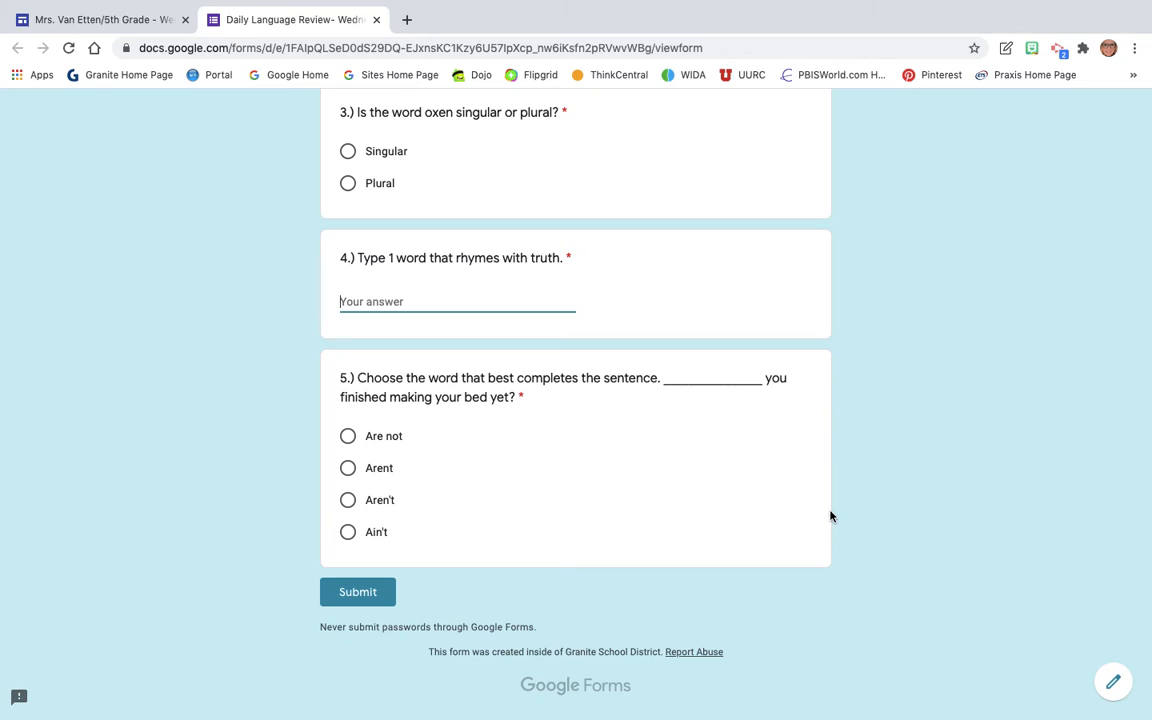
mouse_move(360, 540)
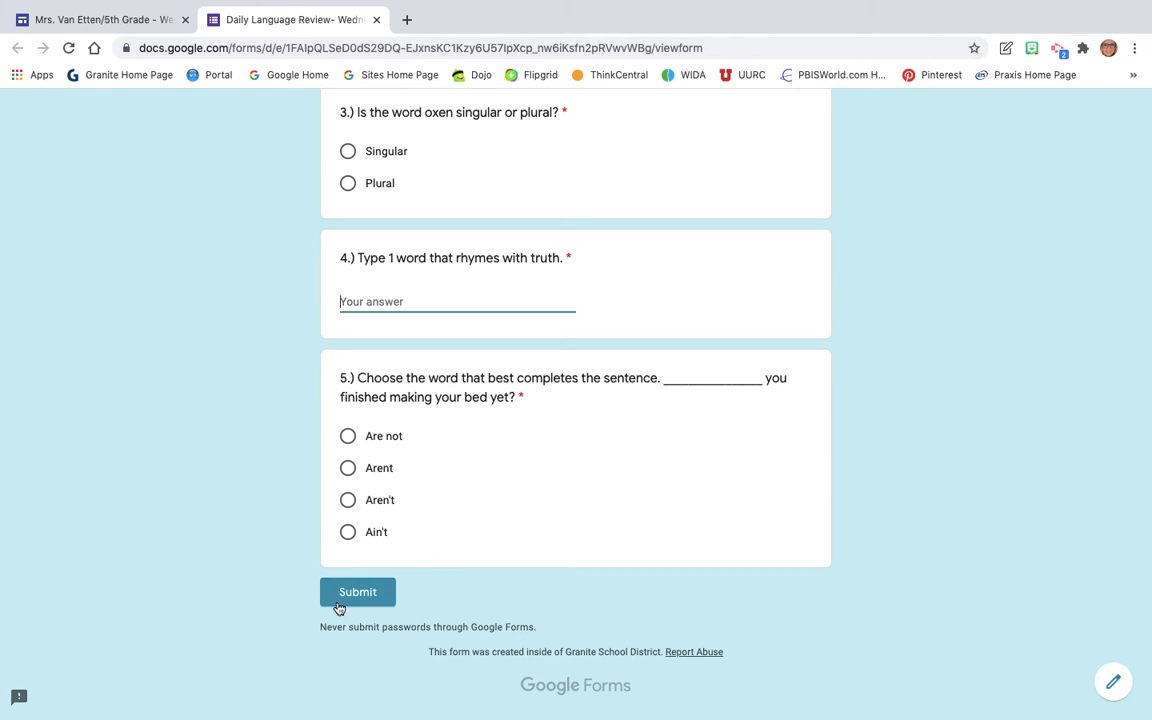
left_click(357, 591)
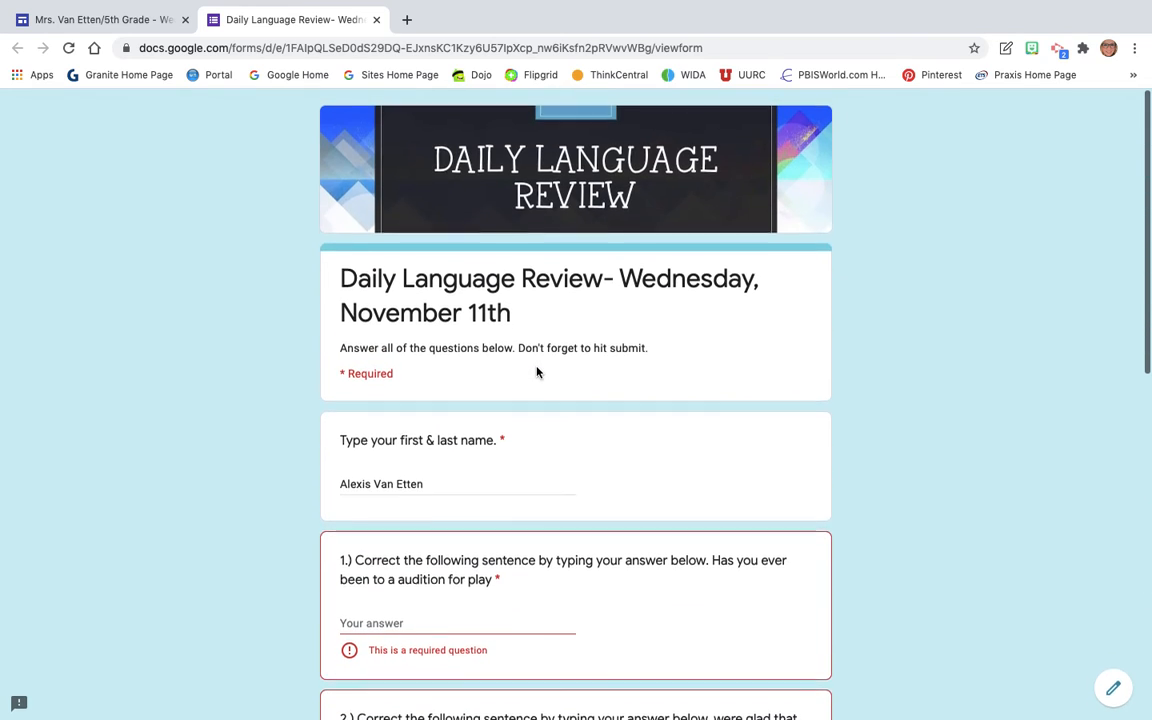
scroll("down", 3)
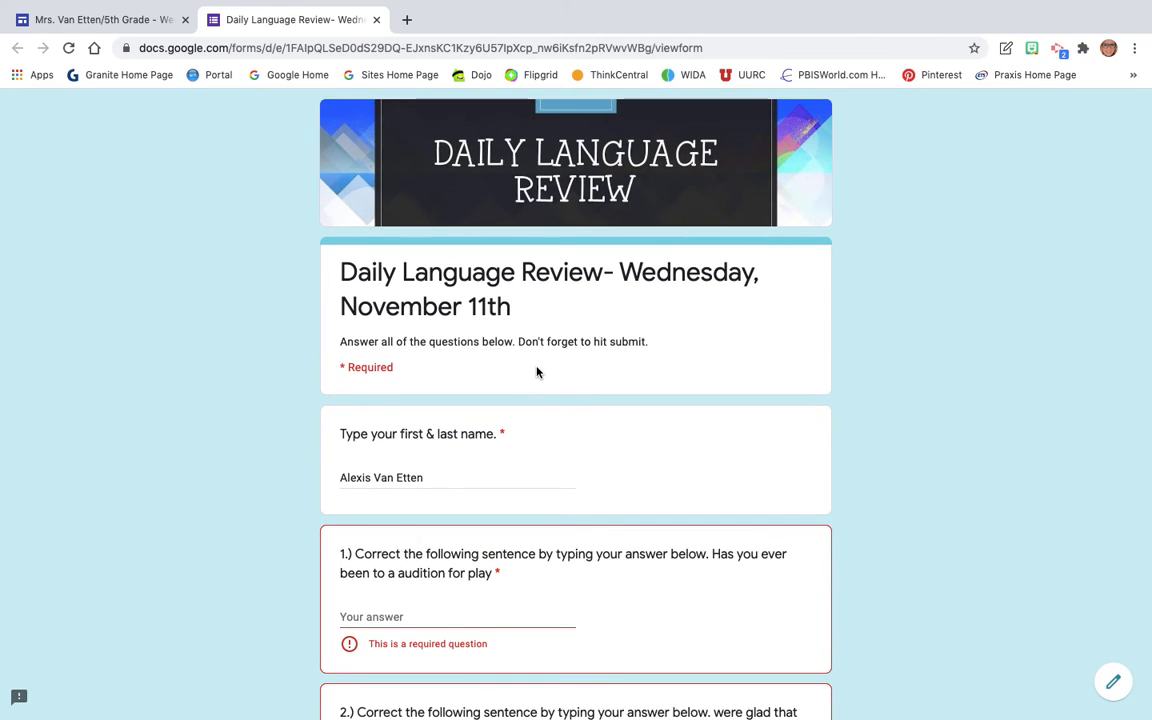